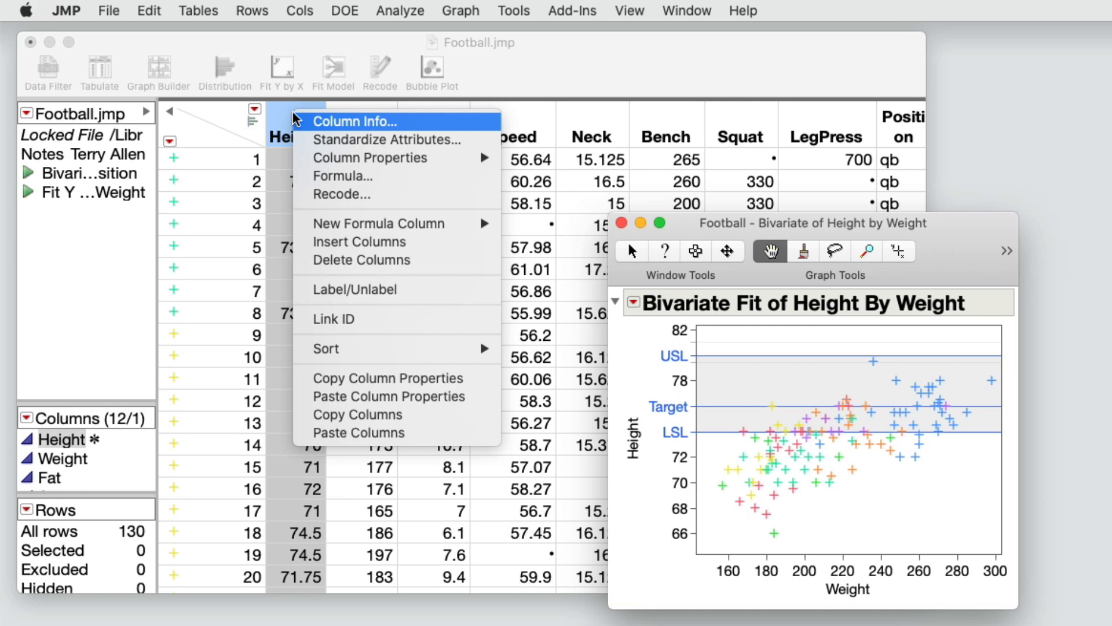
mouse_move(369, 158)
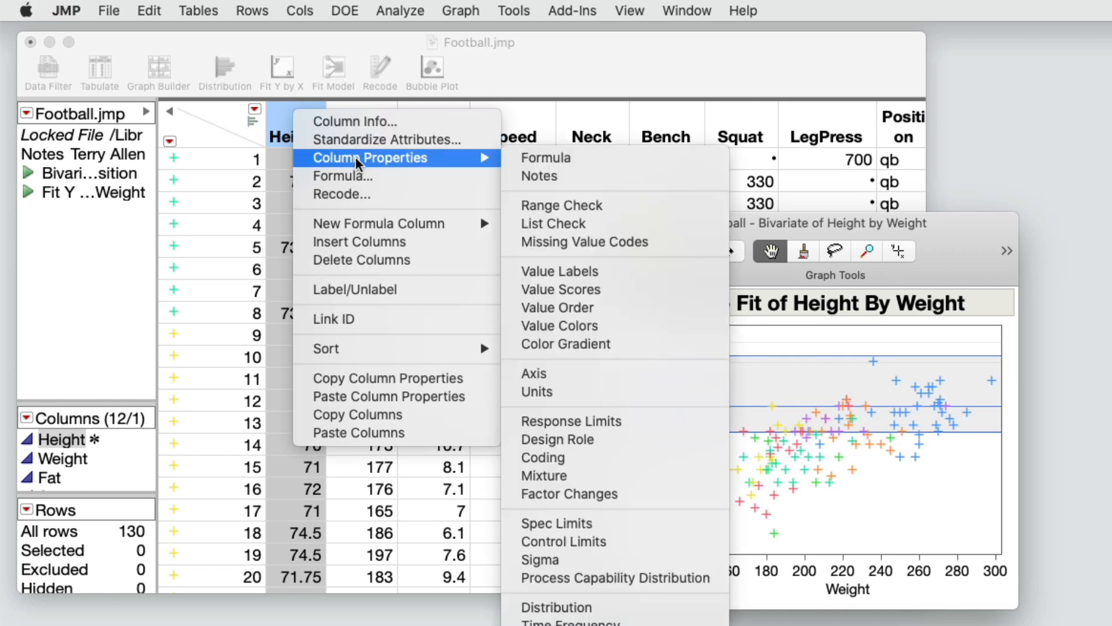
mouse_move(674, 529)
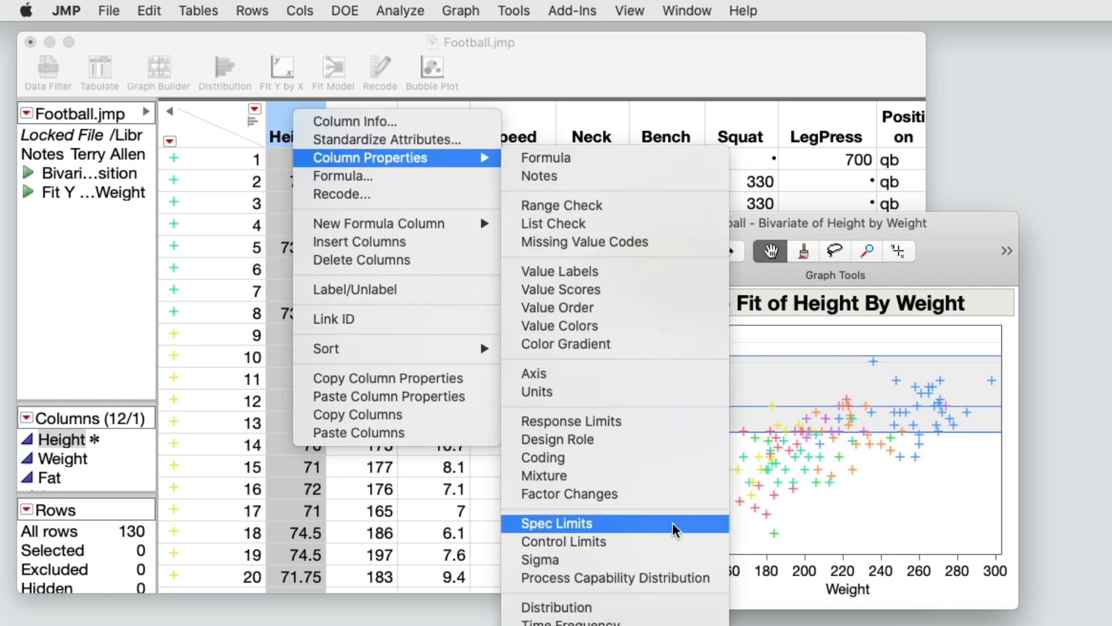
Step: Add a Spec Limits column property to the Height column in Football.jmp
click(557, 522)
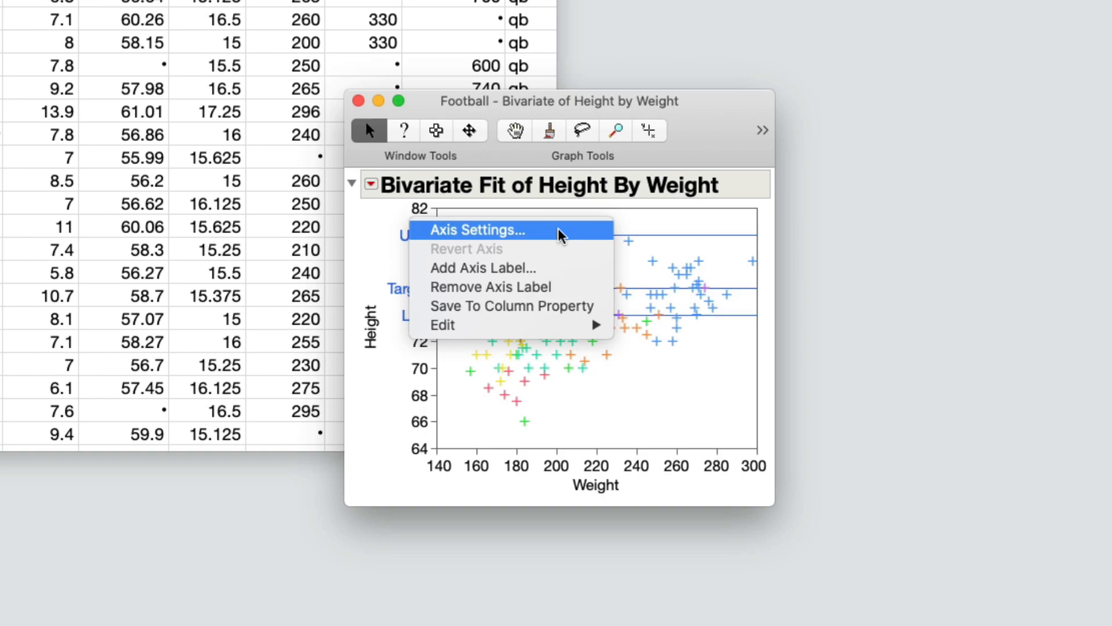
click(476, 230)
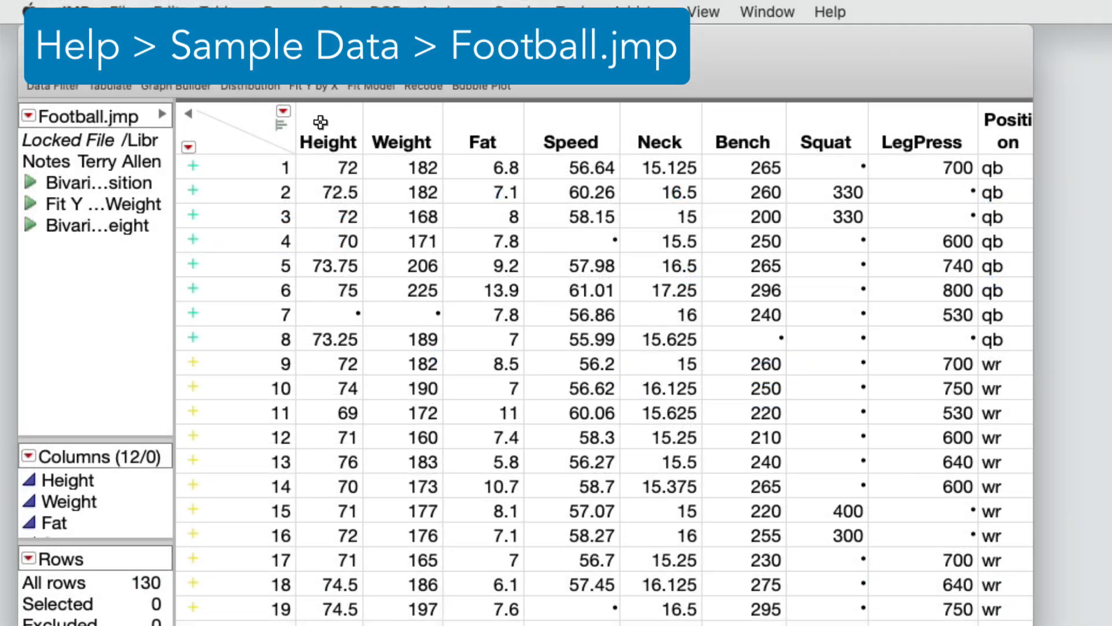
right_click(327, 141)
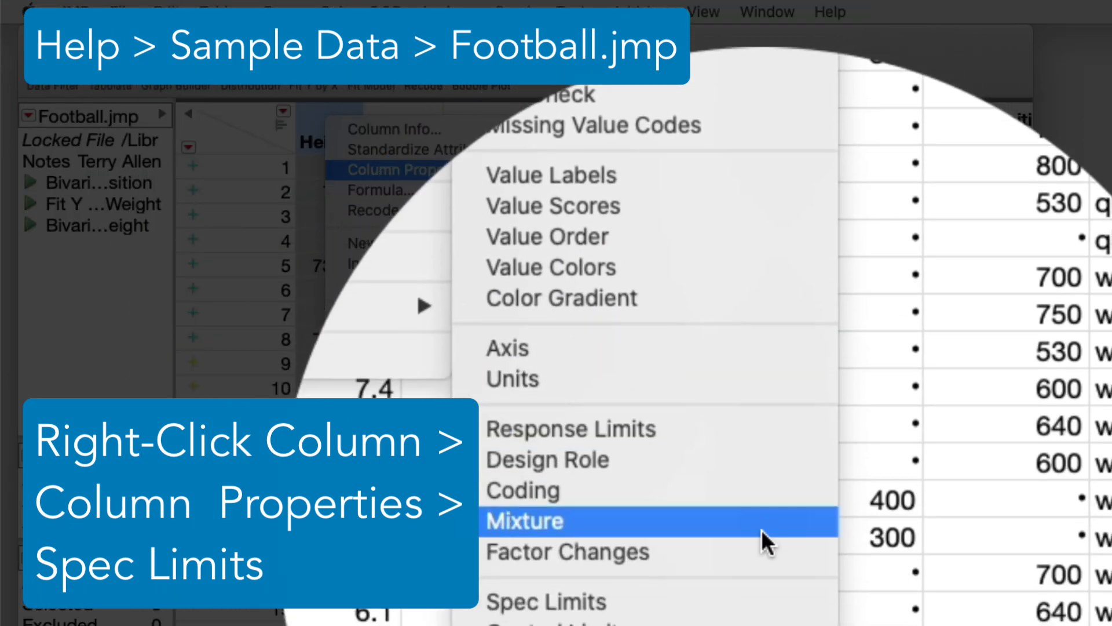
click(546, 601)
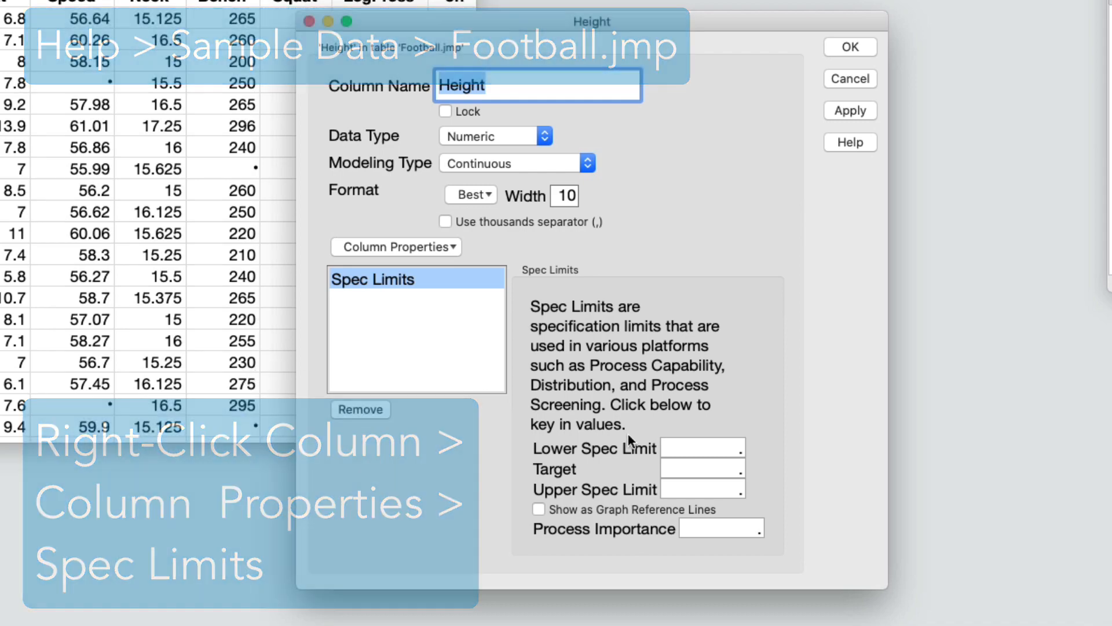
Step: Enter Height spec limits of 70 lower, 80 upper and 75 target
click(701, 448)
text(70)
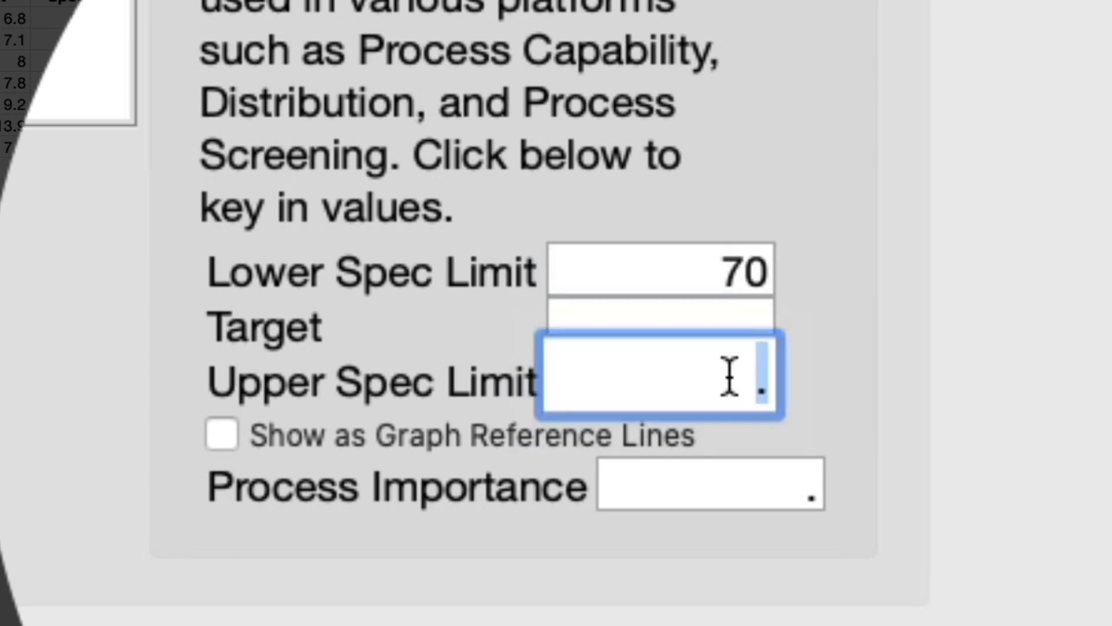
text(80)
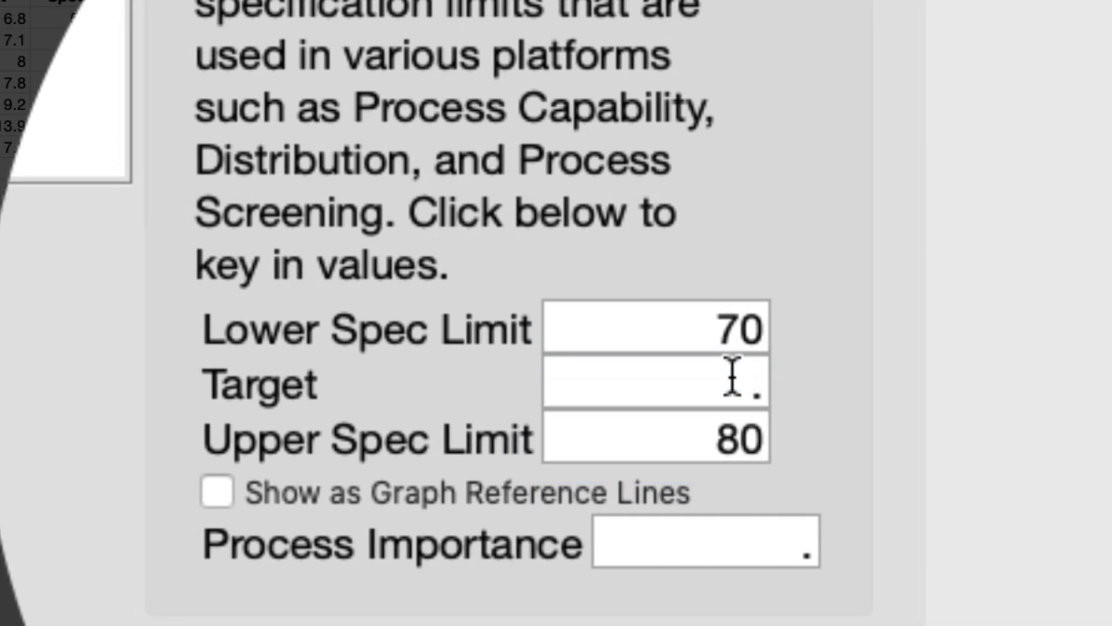
text(75)
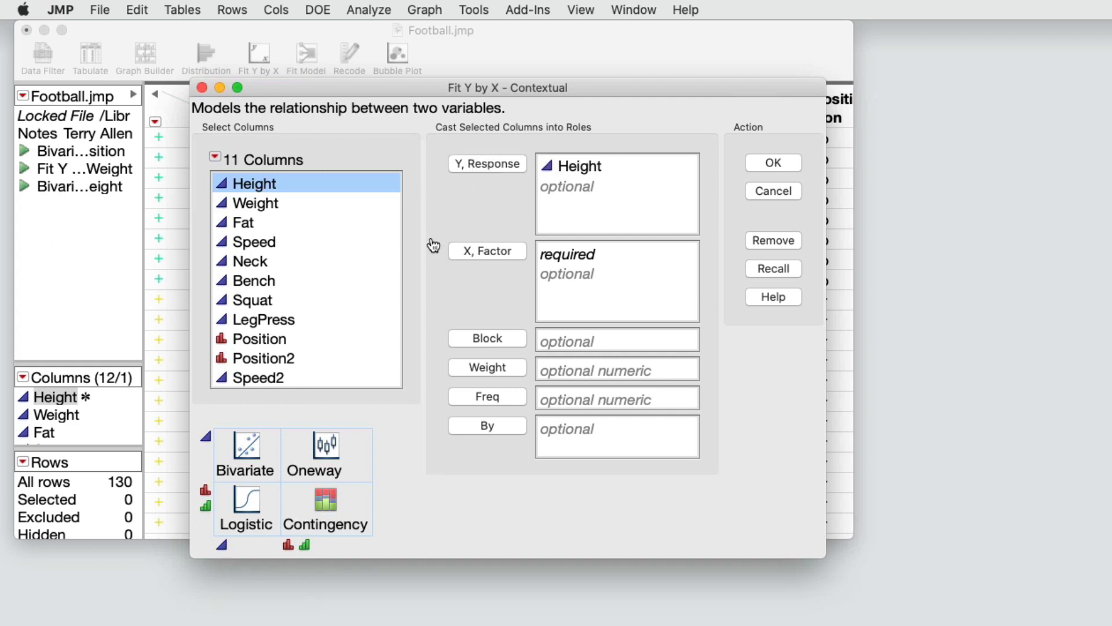
Step: Assign Weight as the X factor for the Fit Y by X of Height
click(488, 251)
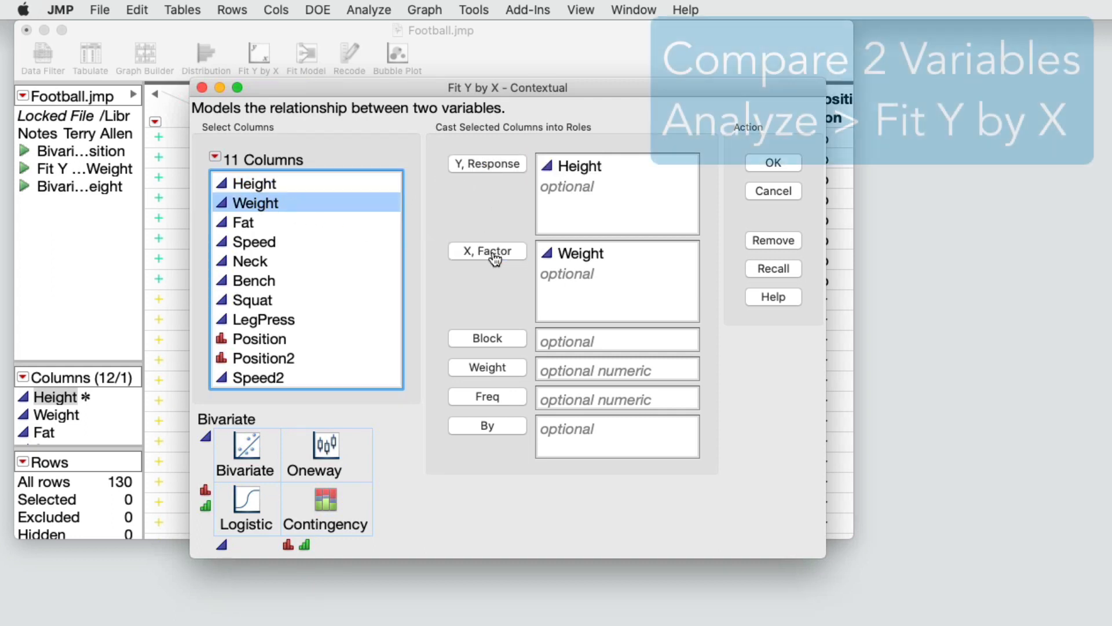
click(772, 162)
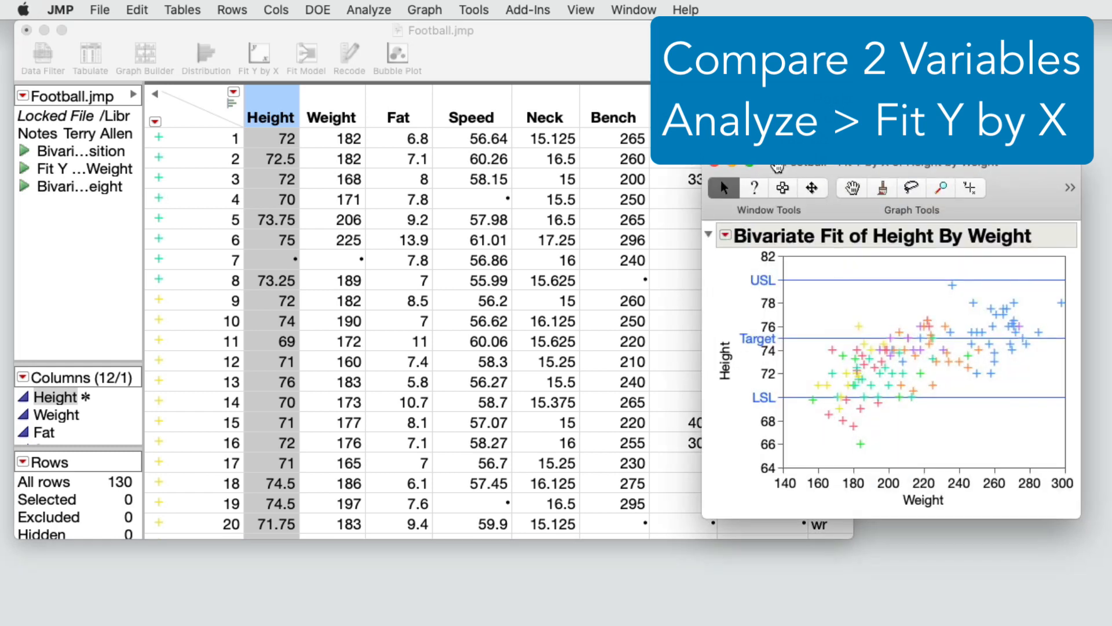
mouse_move(767, 202)
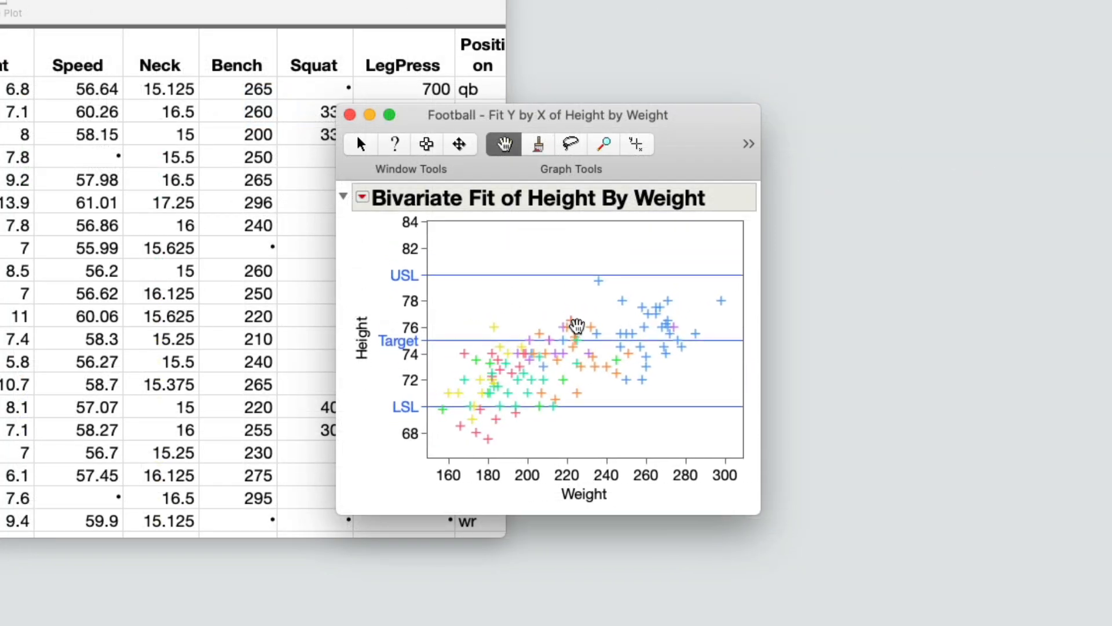
Step: Pan the plot to reveal lower Height values near the spec limits
drag(578, 327, 461, 266)
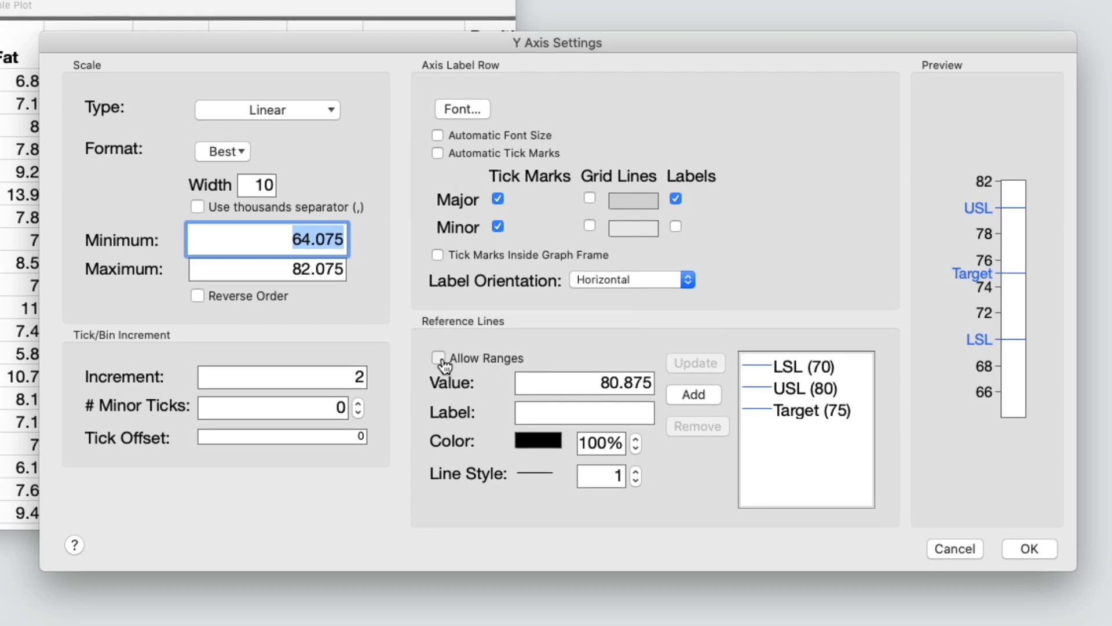
Step: Add a 25% gray range band from 70 to 80 labelled Target Range on the Height axis
click(438, 358)
text(70)
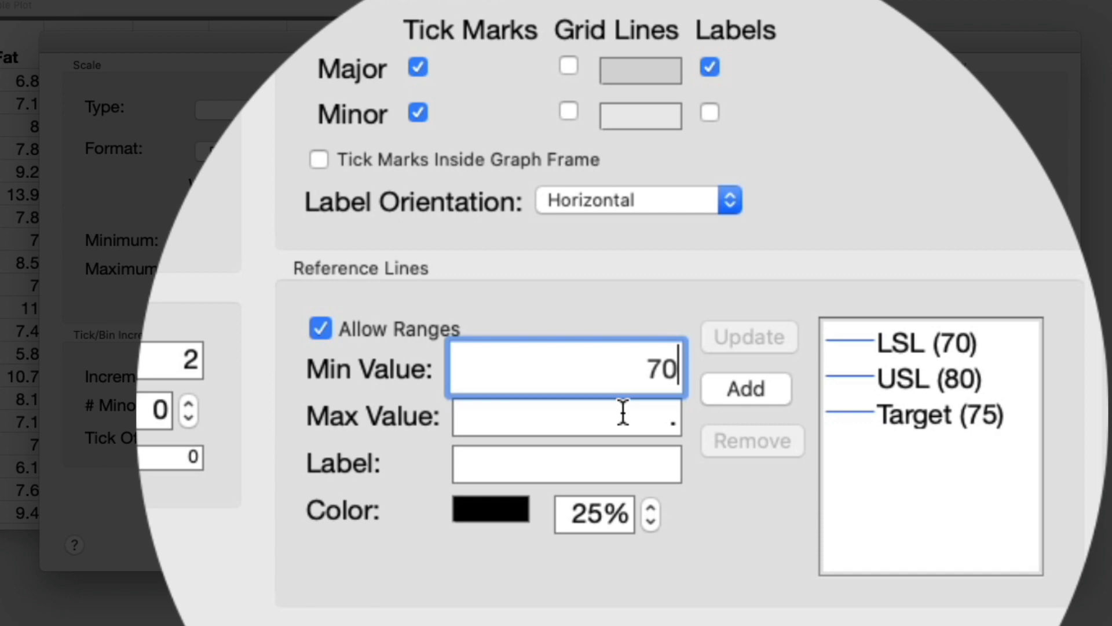
text(80)
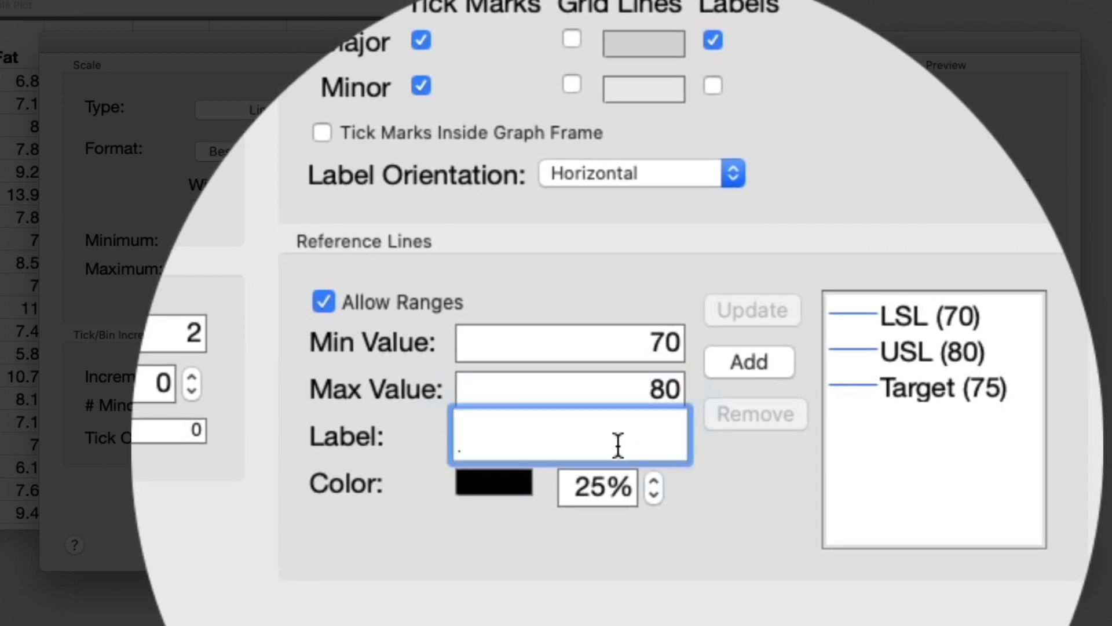
text(Target Range)
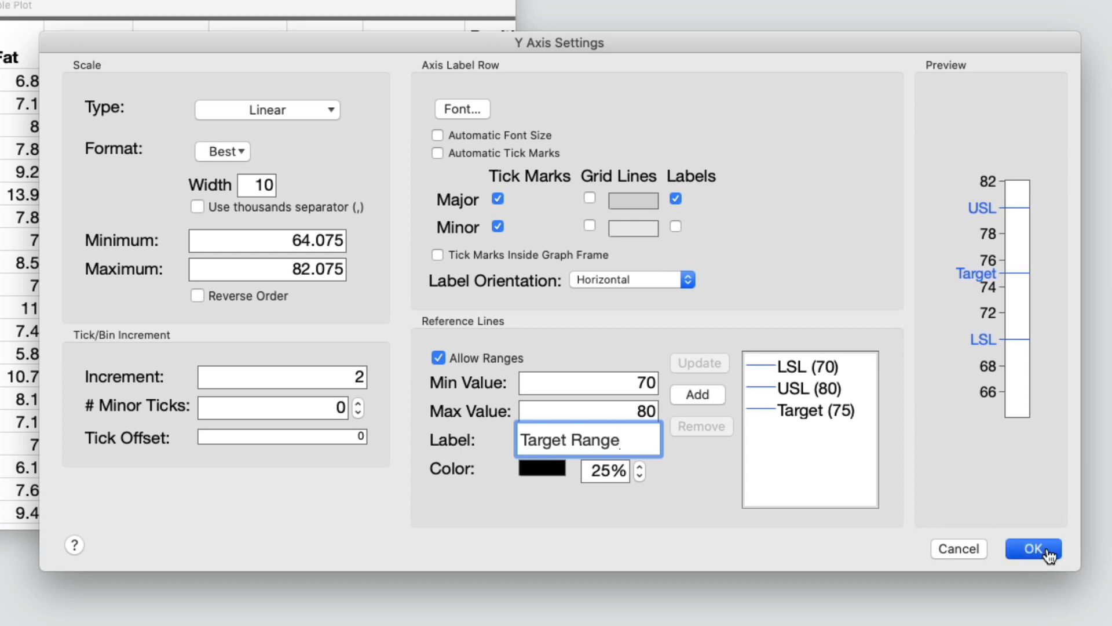
click(1032, 548)
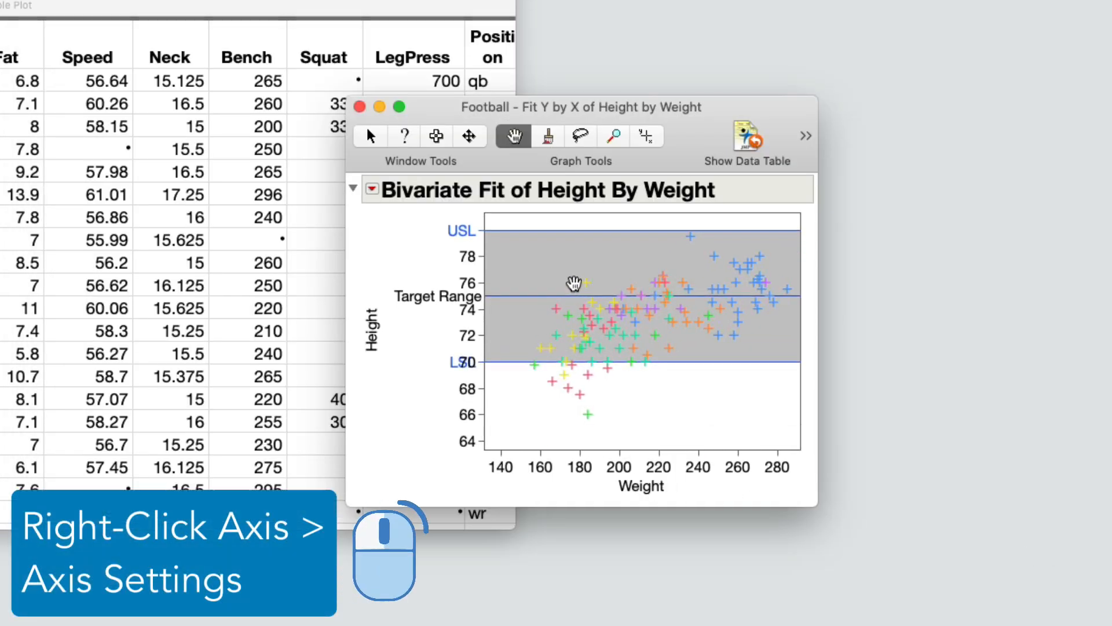